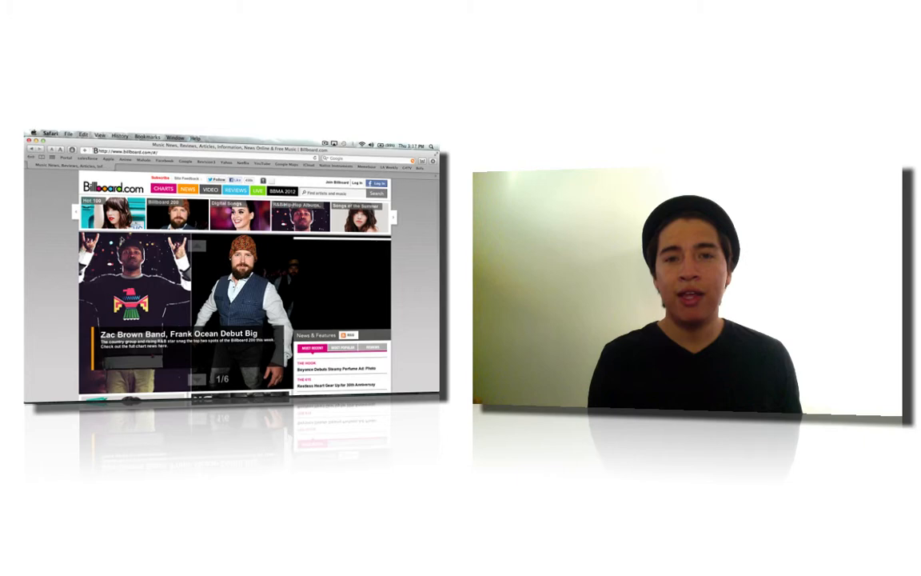
pyautogui.scroll(-3)
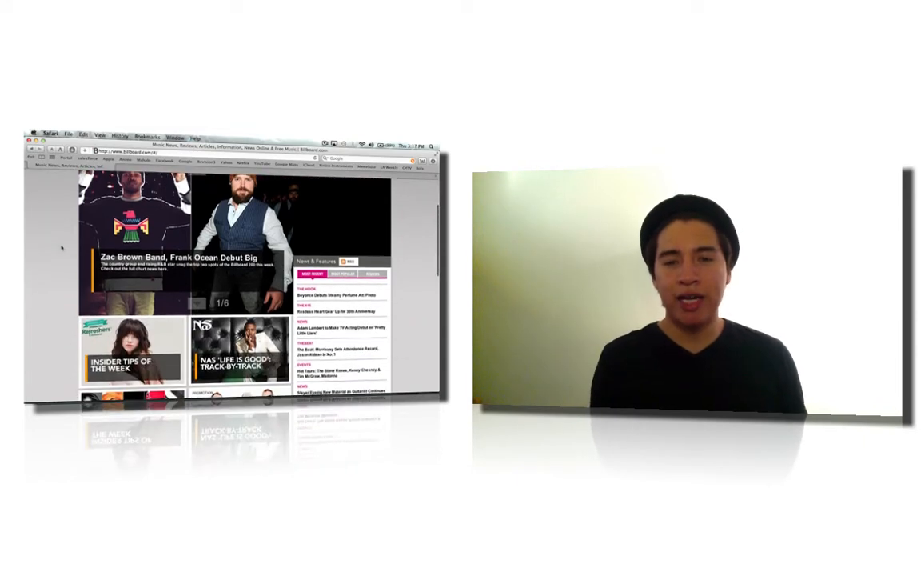
pyautogui.scroll(-3)
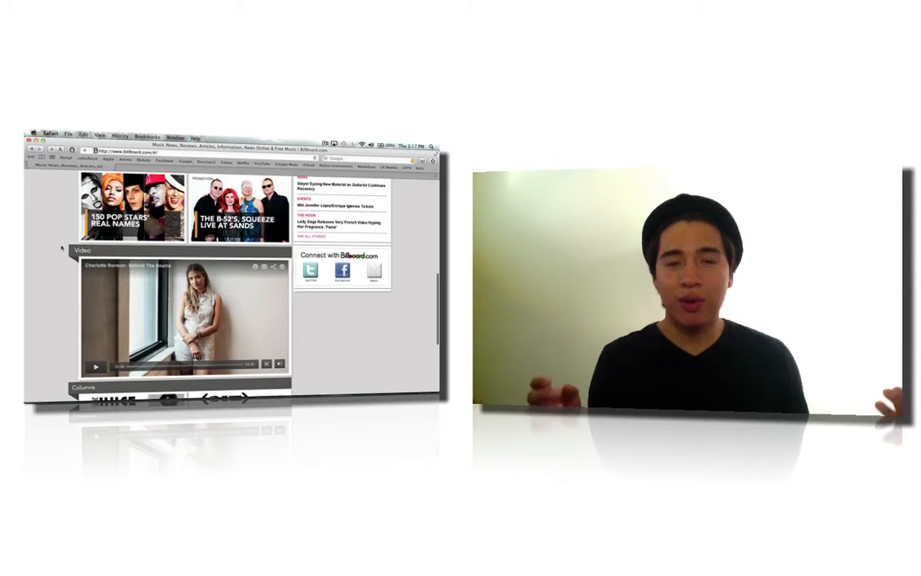
pyautogui.scroll(-3)
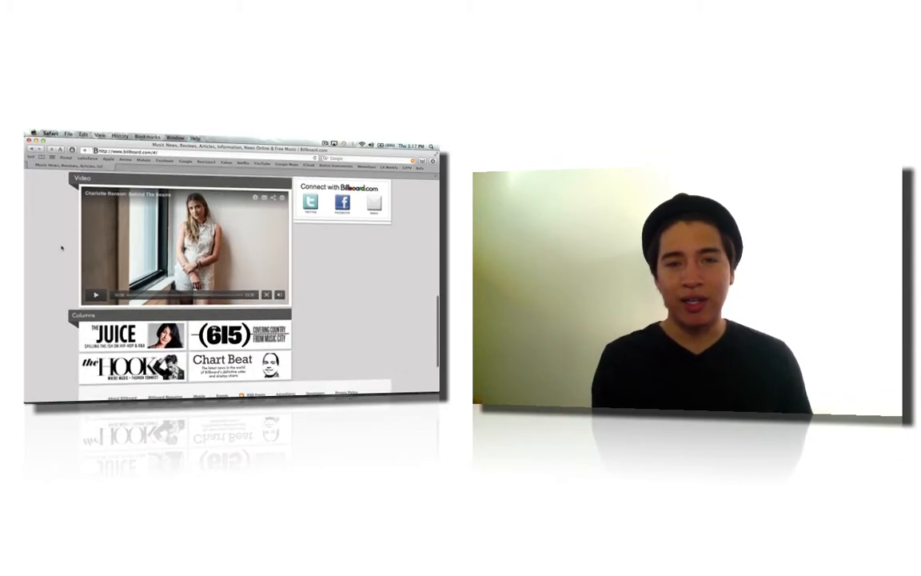